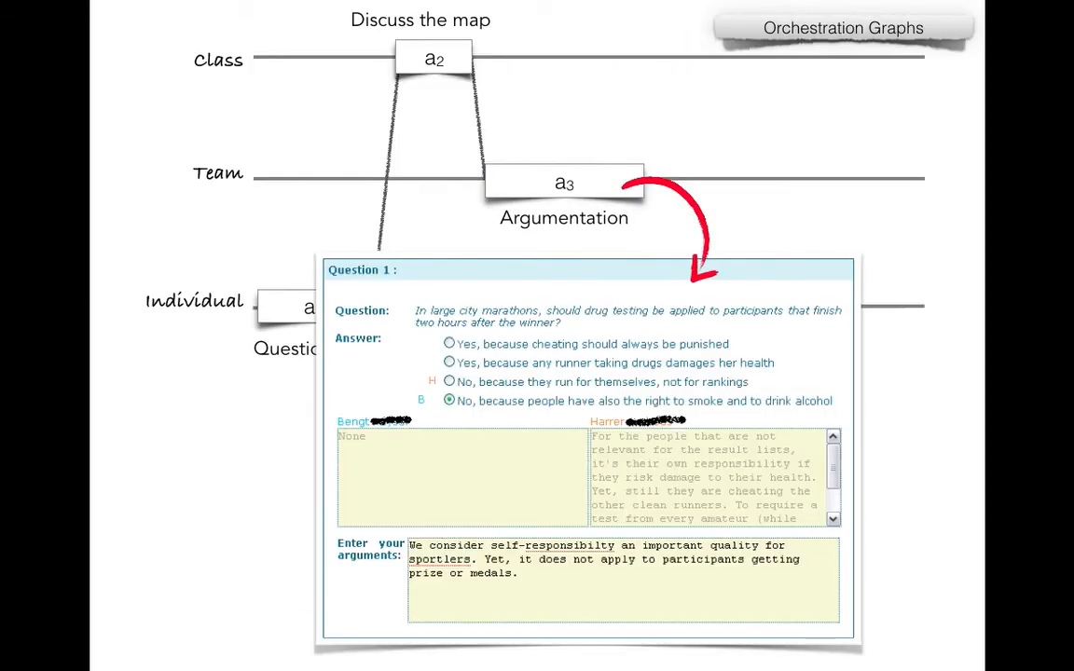
Step: Advance through the talk slides leading up to the FROG collaborative editing demo
{"action": "key", "text": "right"}
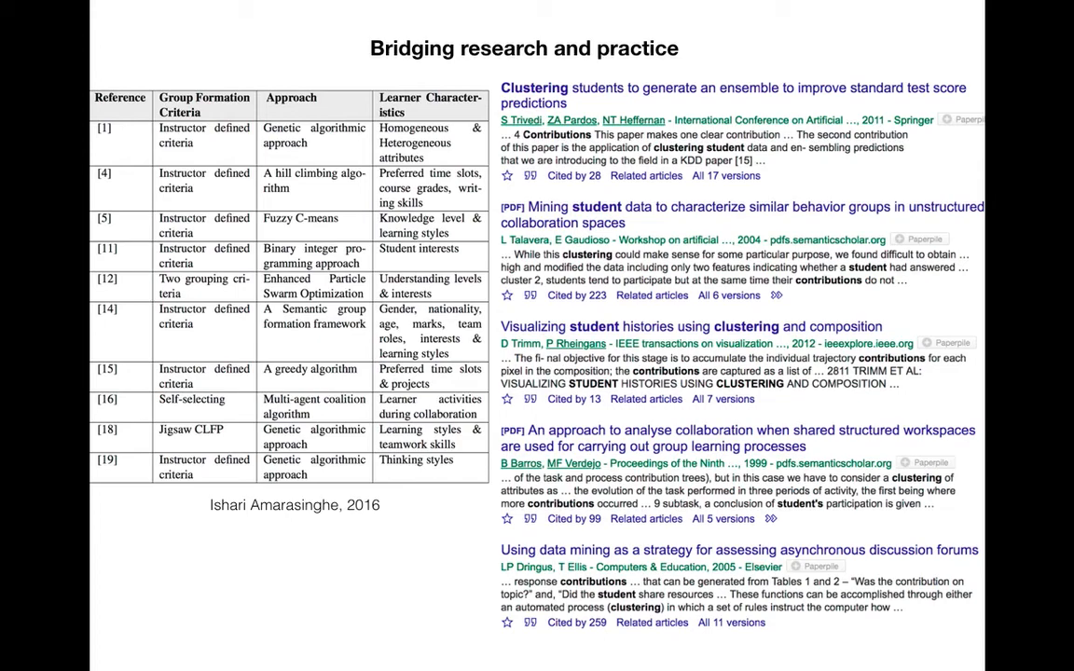
{"action": "key", "text": "right"}
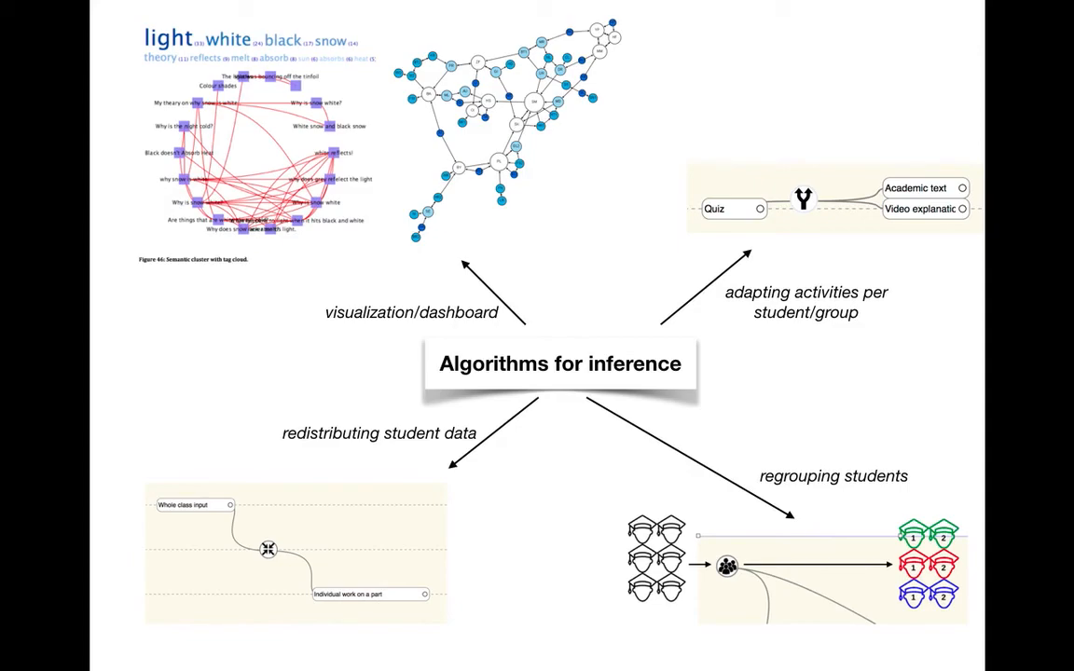
{"action": "key", "text": "Right"}
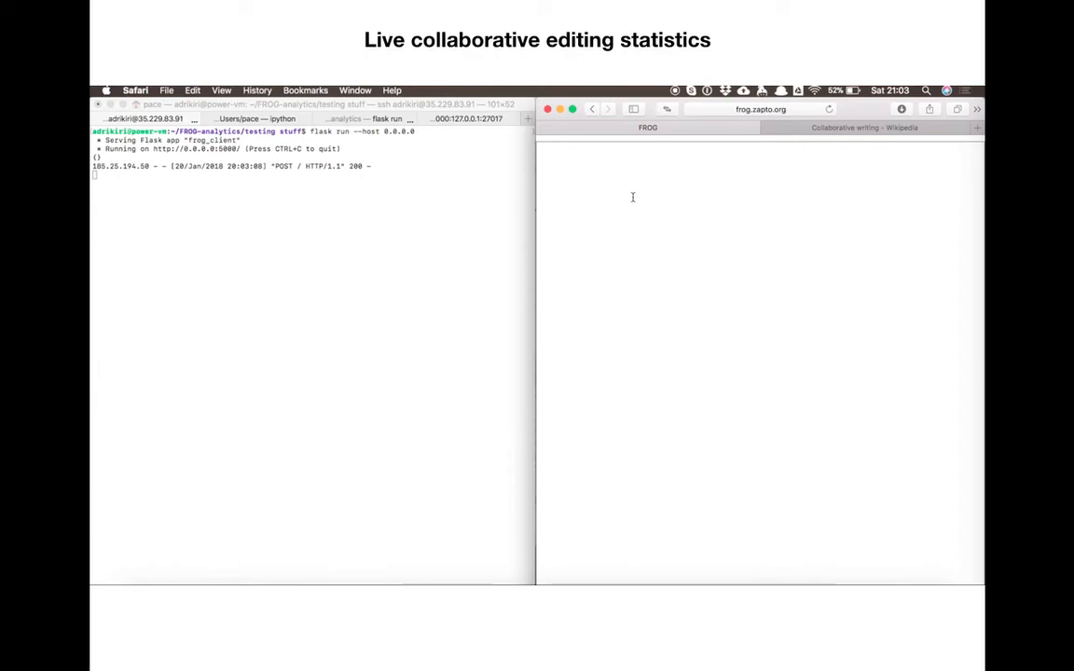
{"action": "type", "text": "Hi my name is"}
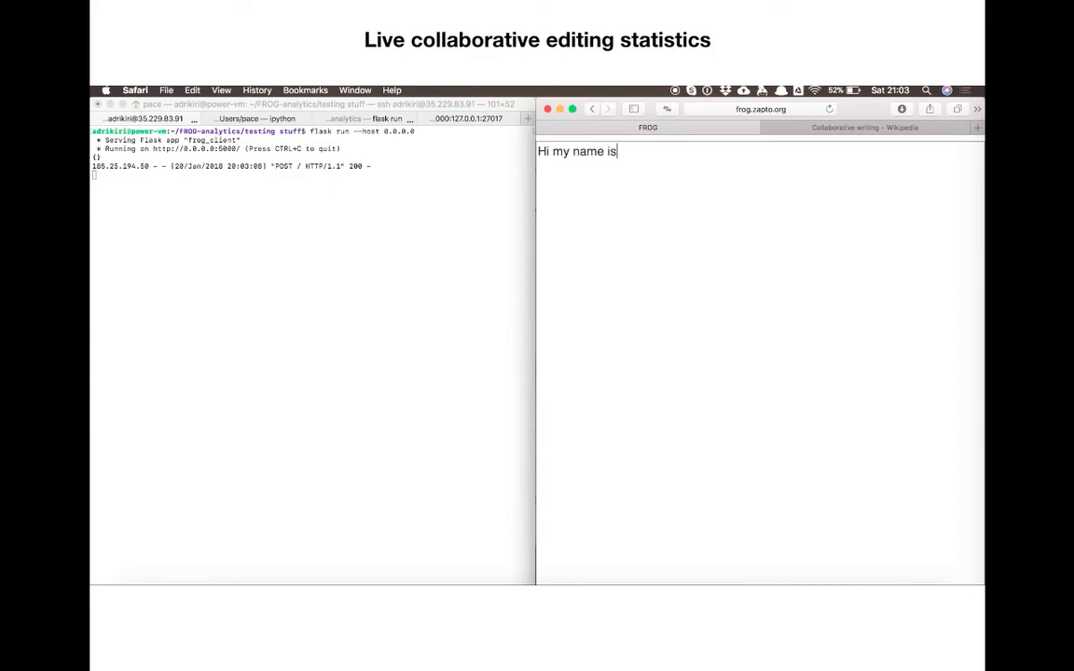
{"action": "type", "text": "Adrian P"}
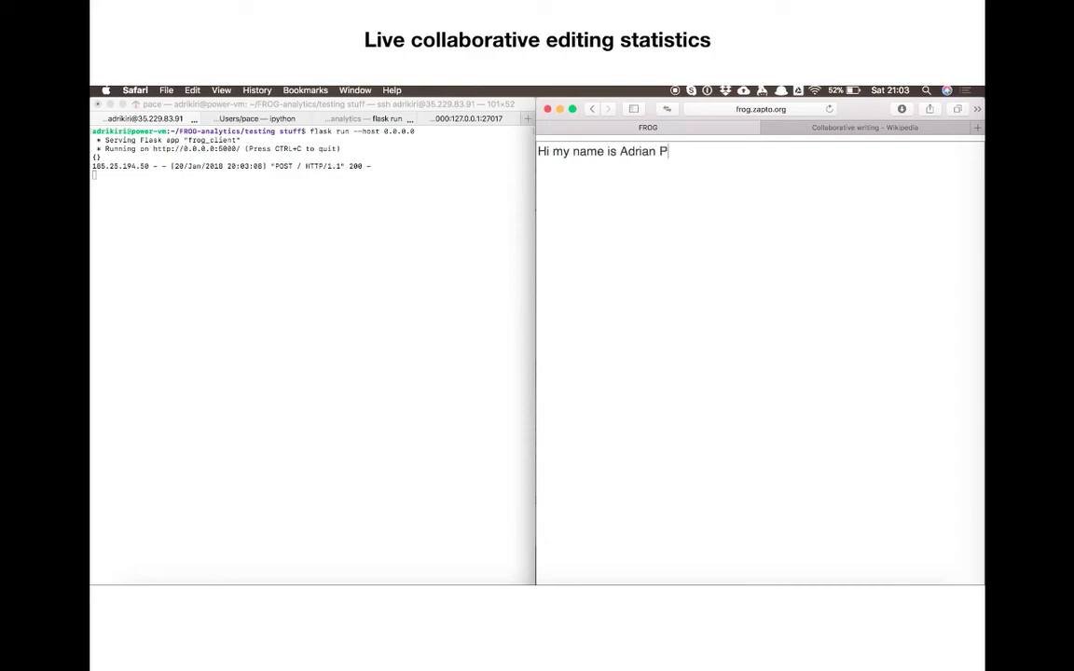
{"action": "type", "text": "ace !"}
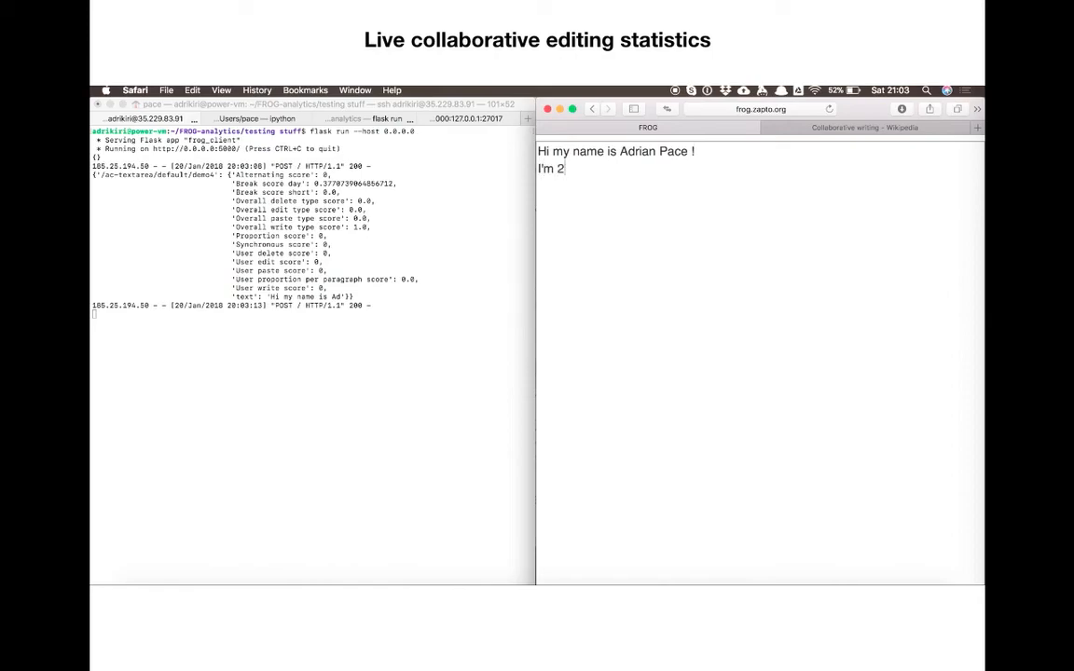
{"action": "type", "text": "2 years old"}
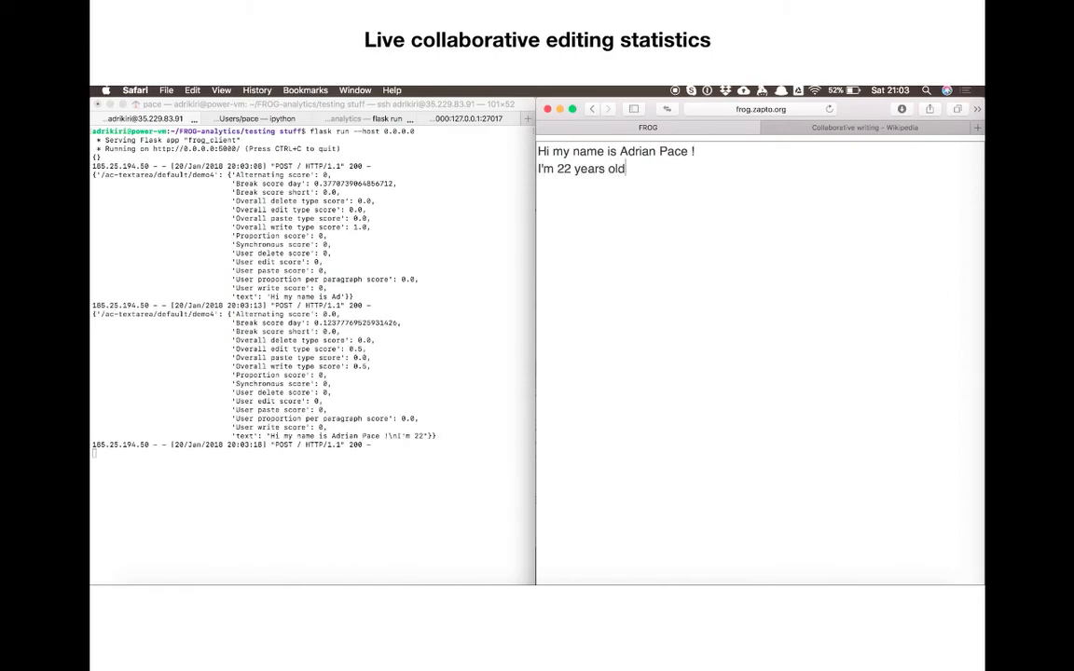
{"action": "type", "text": "!!"}
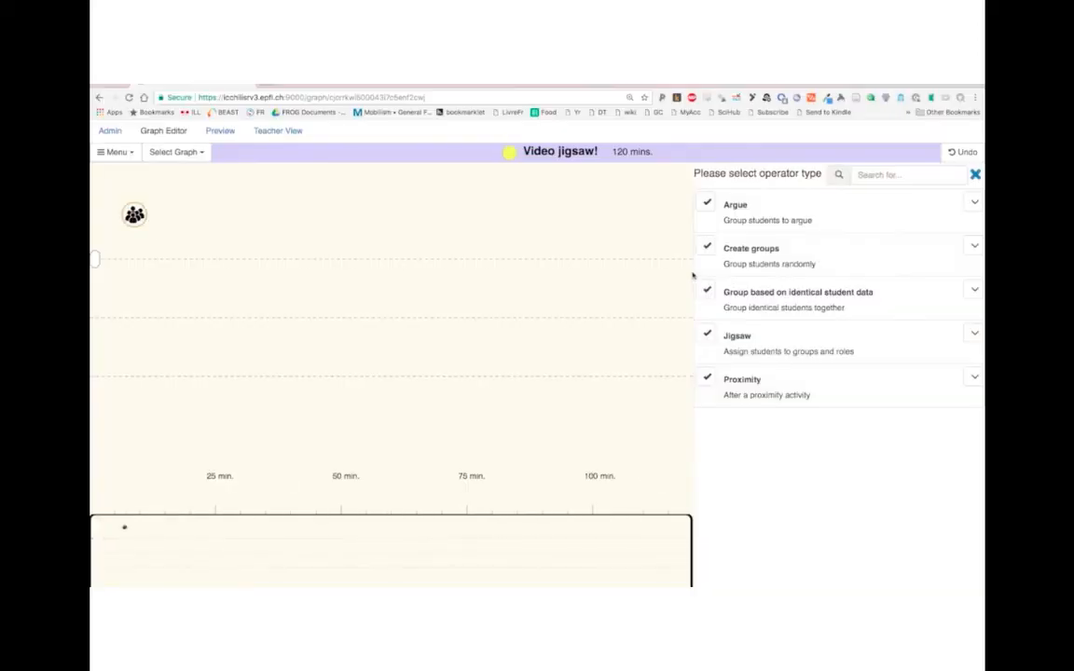
Step: Play the clip where the Embedded website activity is found and added in FROG's graph editor
{"action": "left_click", "coordinate": [736, 343]}
{"action": "type", "text": "iframe"}
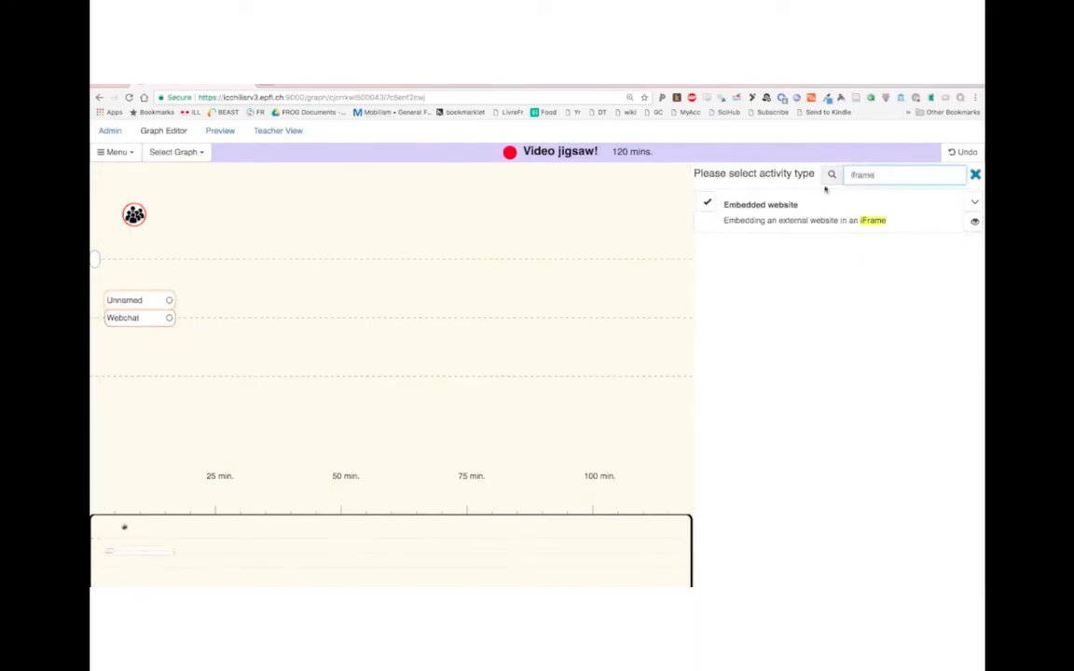
{"action": "left_click", "coordinate": [761, 203]}
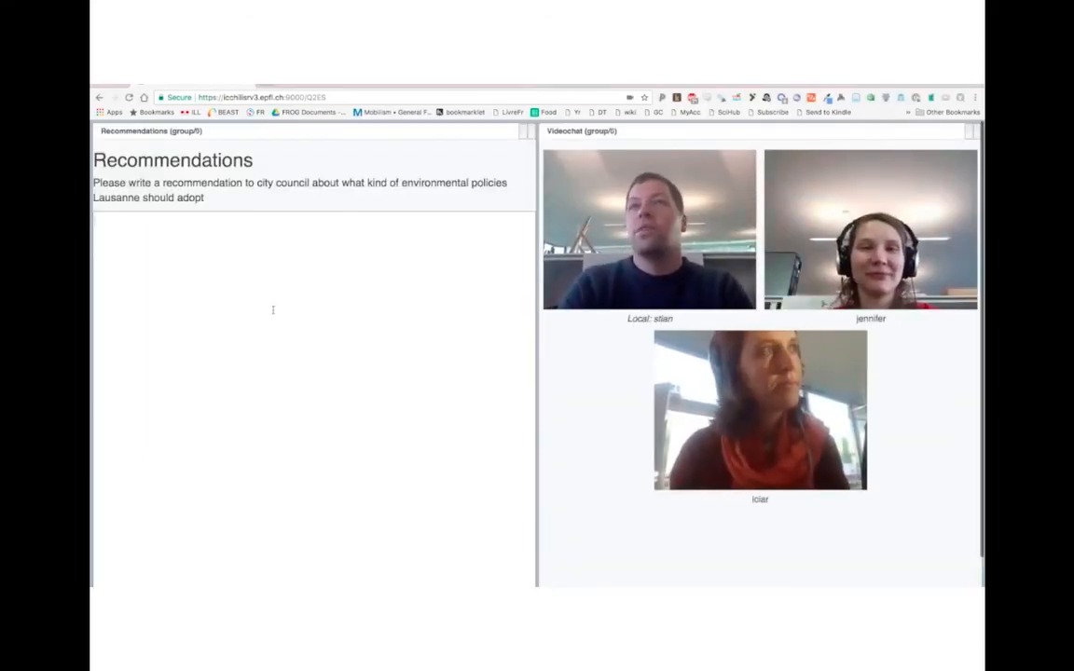
Step: Show the group writing recommendations: EPFL Environmental Science, Capital from Geneva, Organic waste?
{"action": "type", "text": "Recommendations..."}
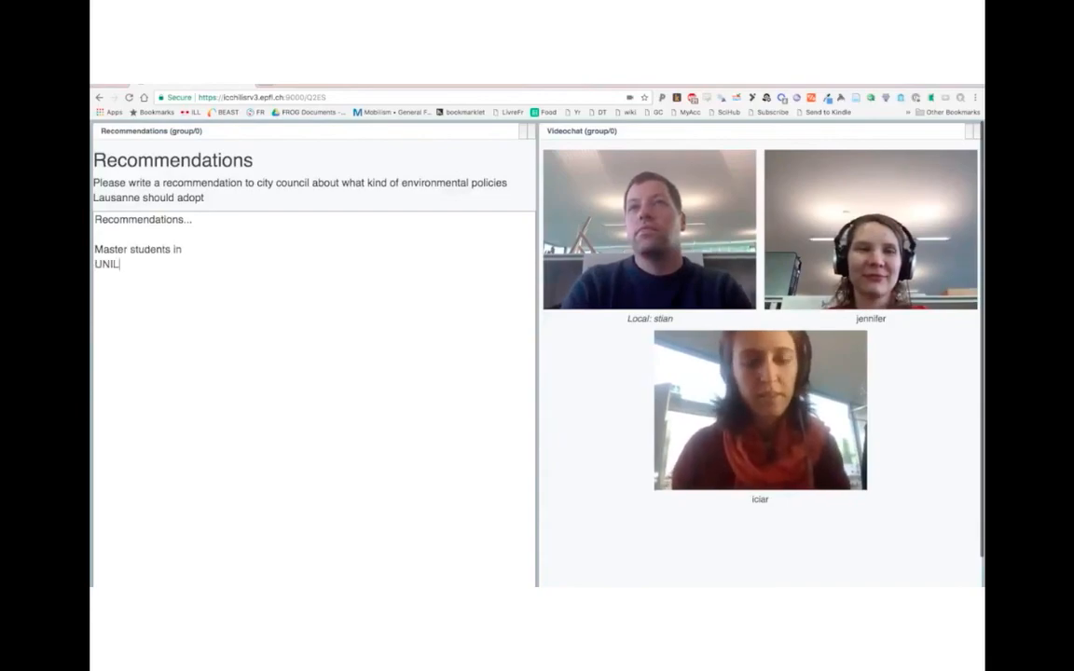
{"action": "type", "text": "EPFL -> Enviromental Science"}
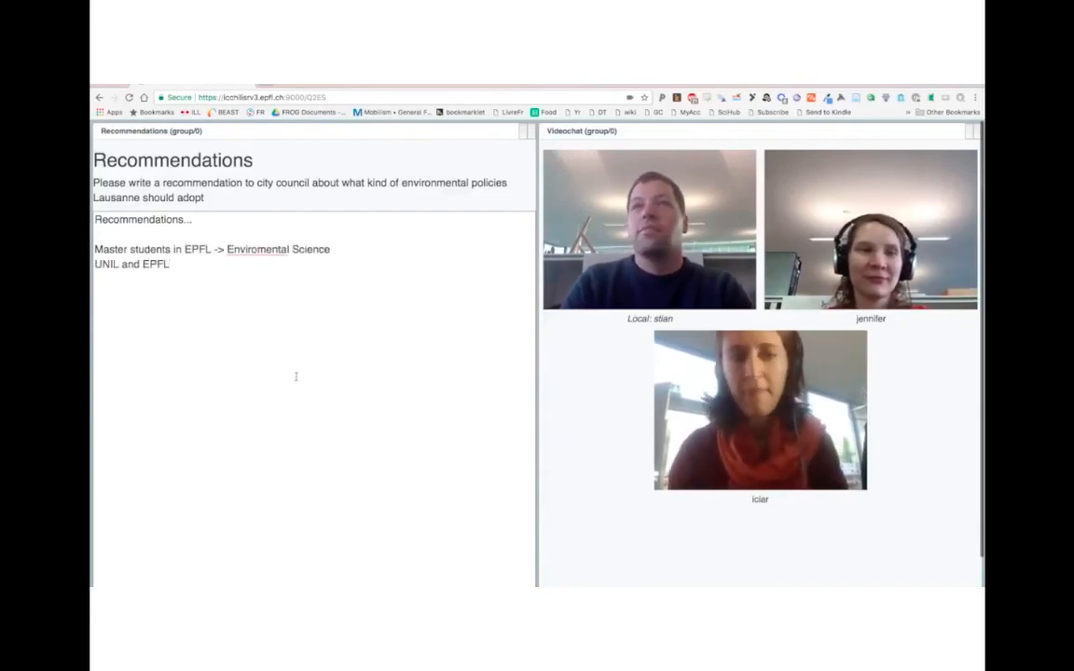
{"action": "type", "text": "Capital from Geneva"}
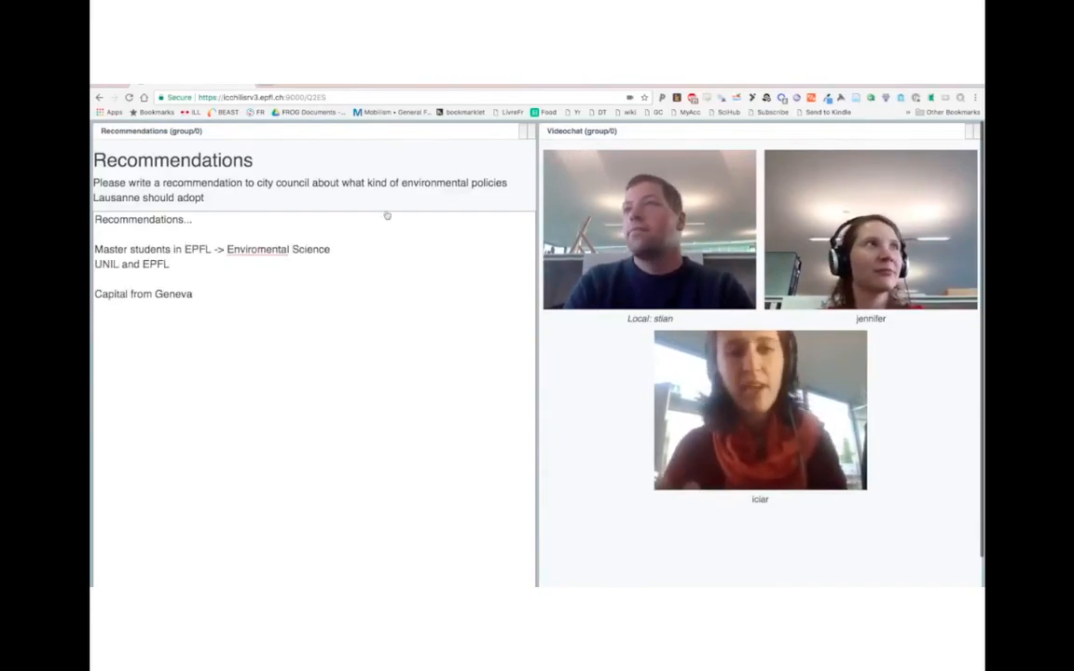
{"action": "type", "text": "Organic waste?"}
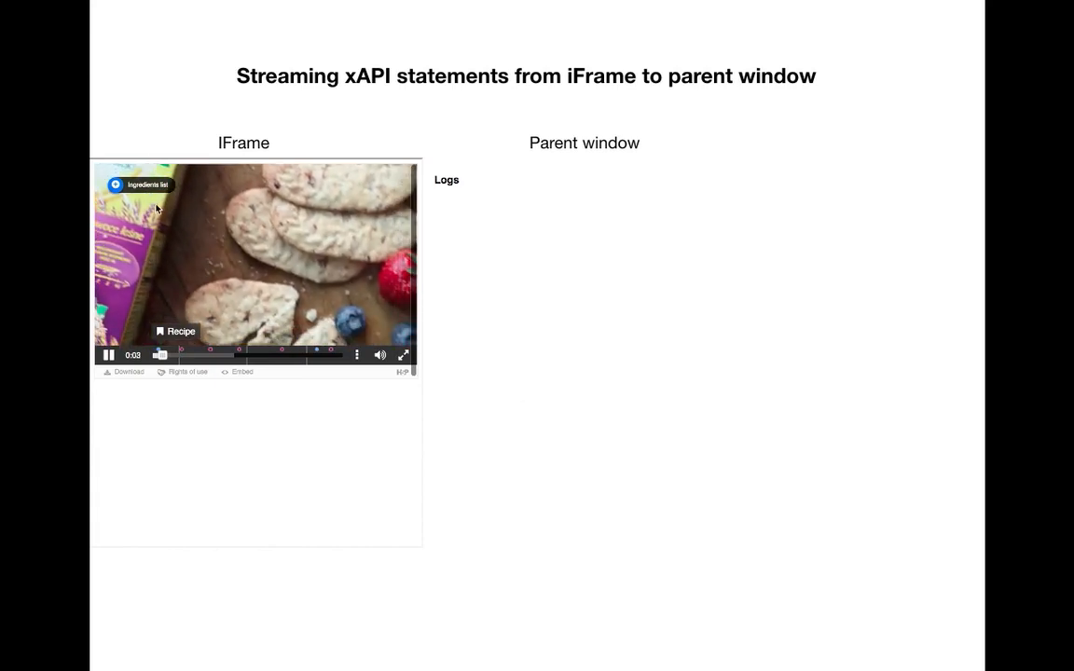
Step: Move from the xAPI streaming demo to the 'Exposing FROG activities to other platforms' slide
{"action": "left_click", "coordinate": [141, 185]}
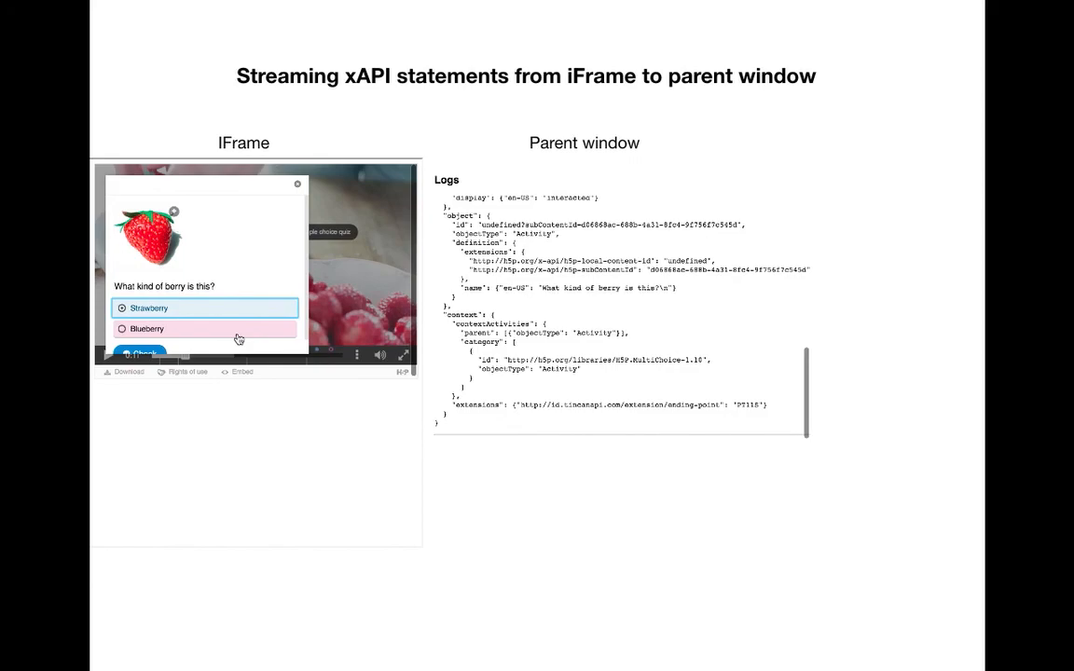
{"action": "left_click", "coordinate": [138, 354]}
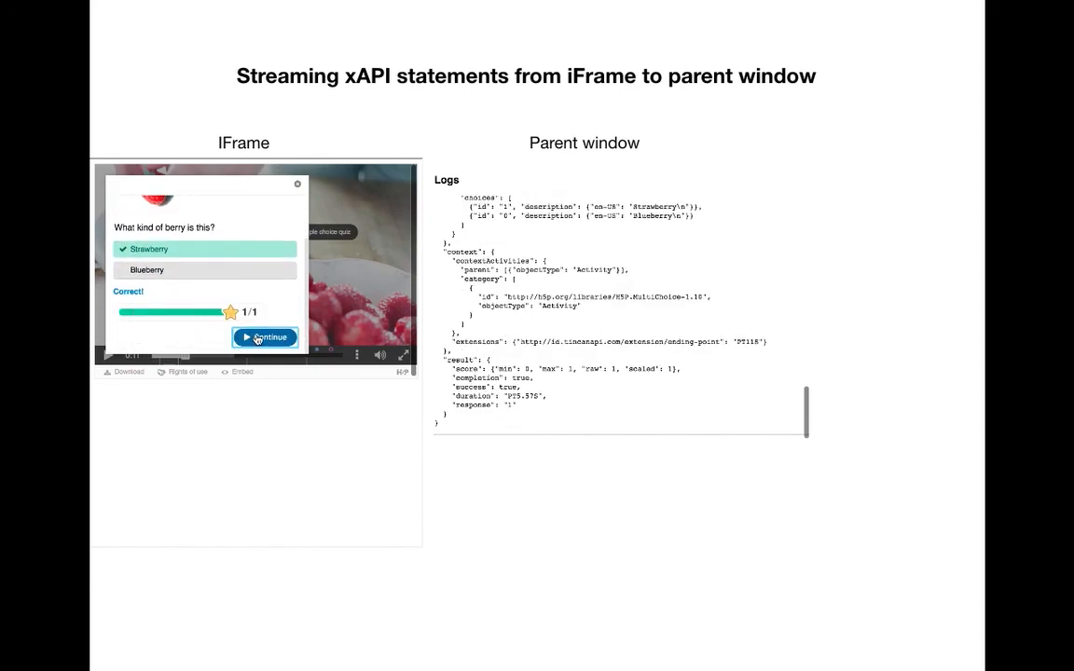
{"action": "left_click", "coordinate": [265, 338]}
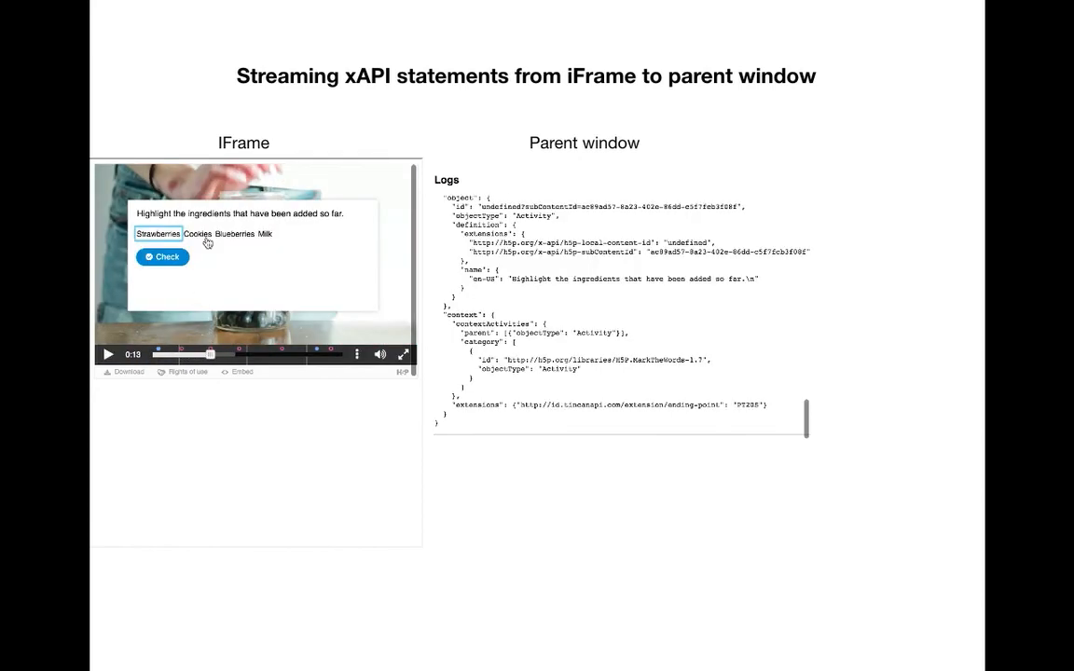
{"action": "left_click", "coordinate": [162, 257]}
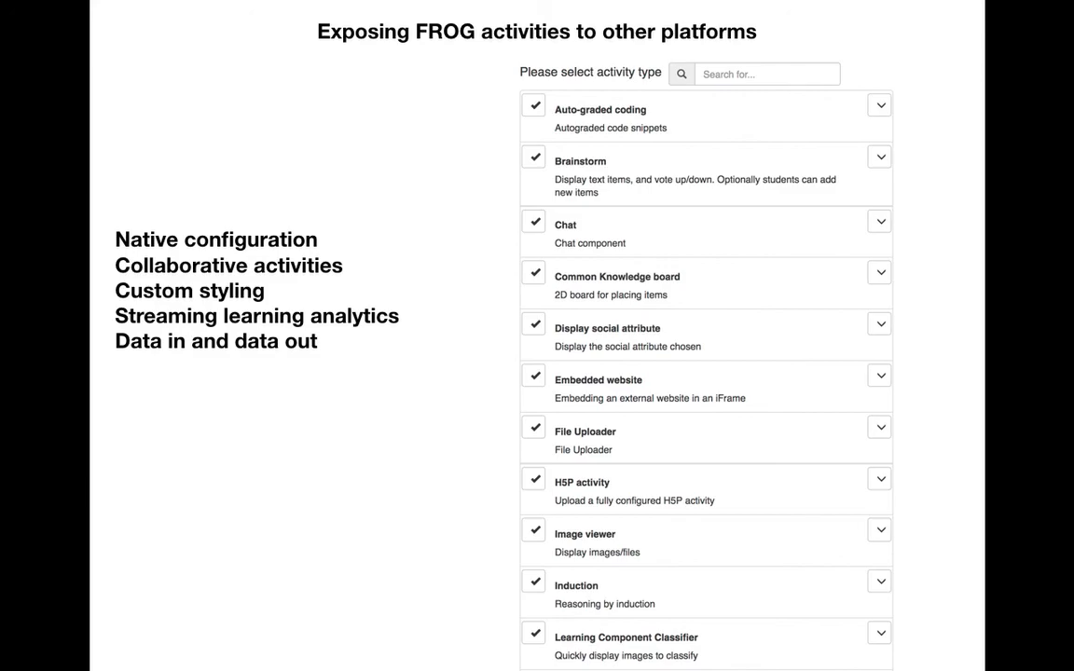
Step: Advance to the slide demoing a Graasp 'Orientation' space with the Add FROG App option
{"action": "key", "text": "Right"}
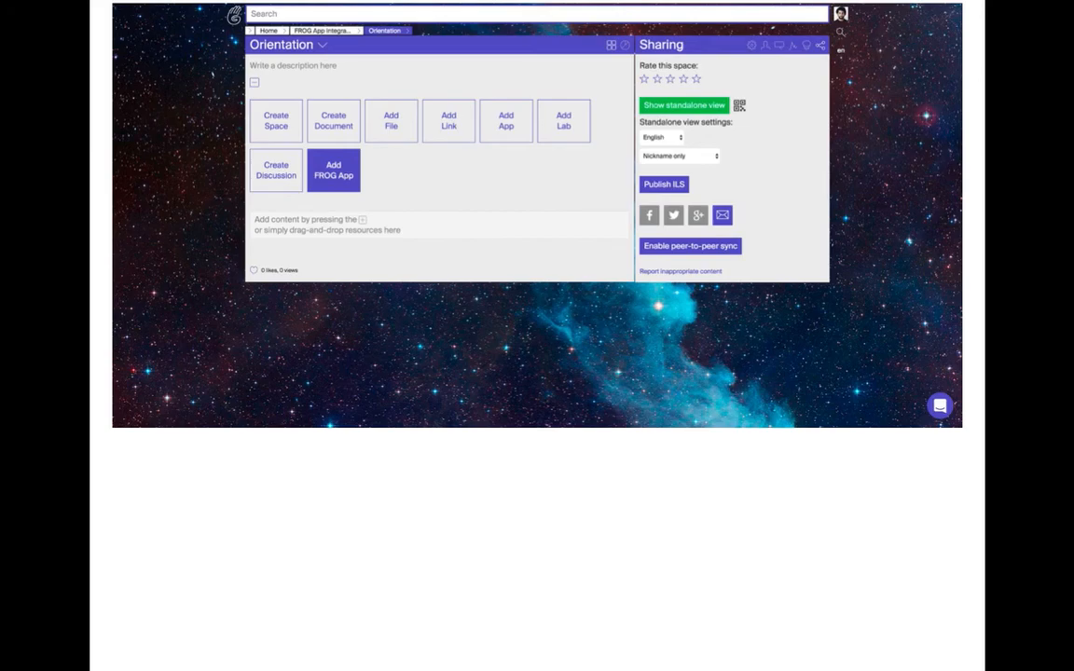
Step: Play the Graasp demo from Configure App to two students watching the embedded Carl Sagan video
{"action": "left_click", "coordinate": [332, 171]}
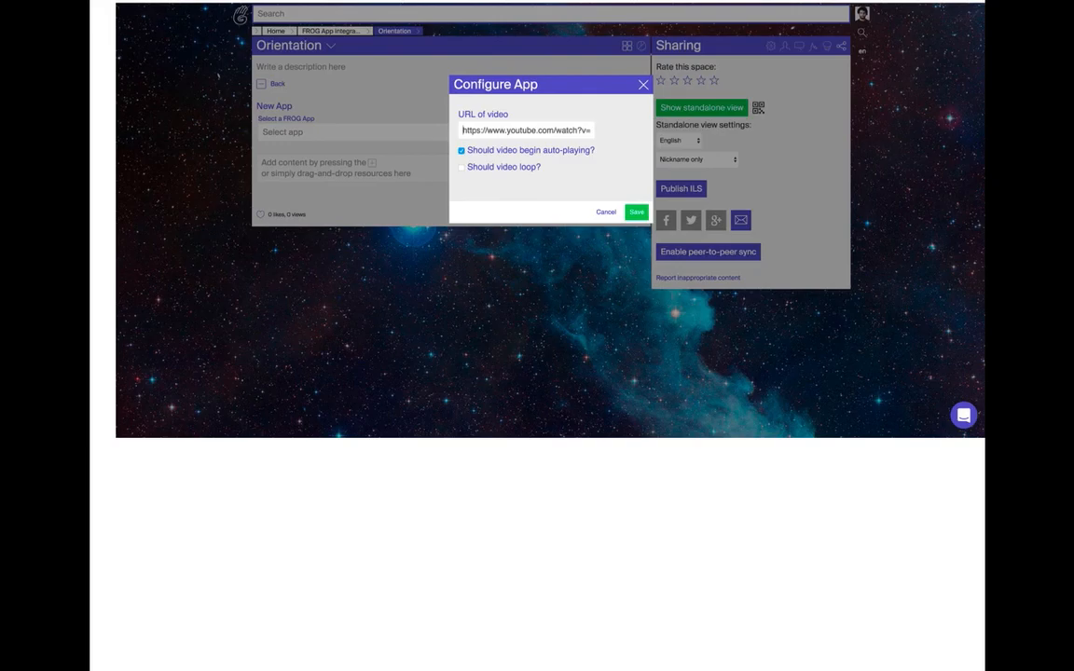
{"action": "left_click", "coordinate": [638, 213]}
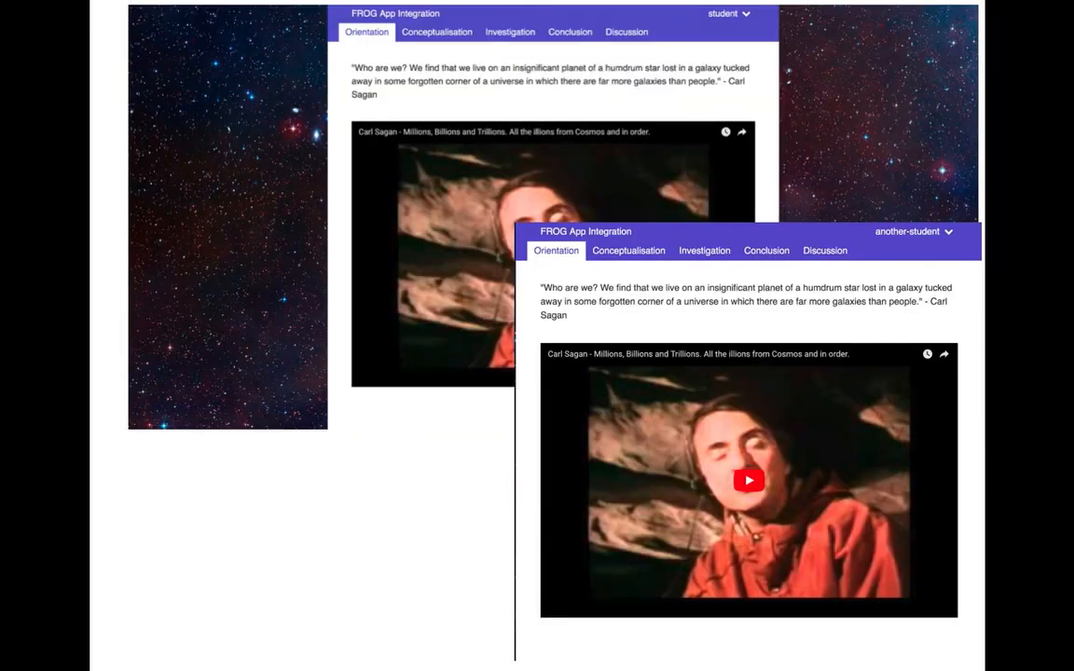